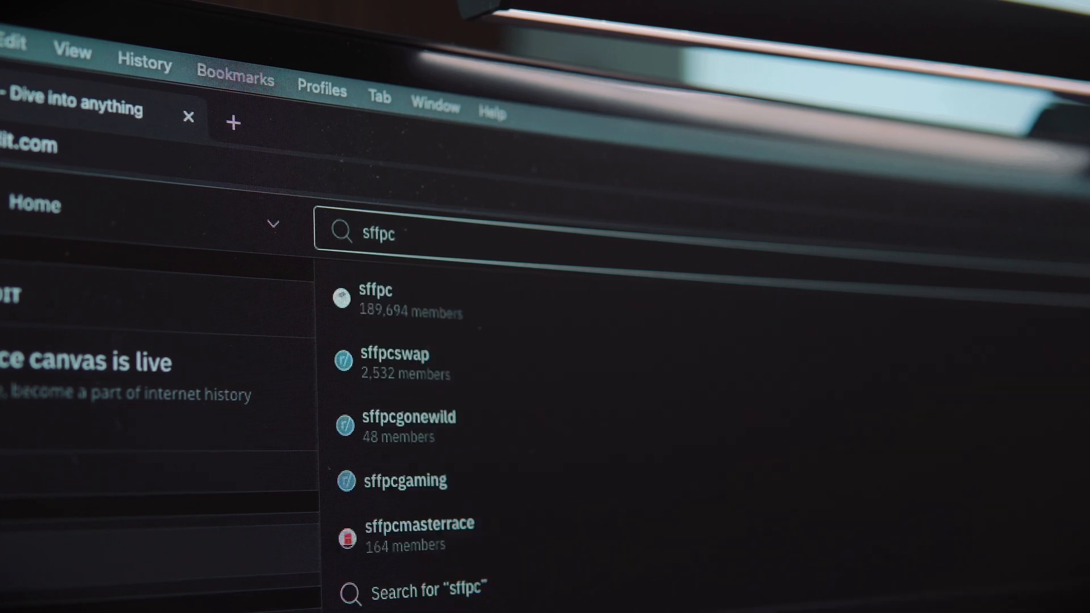
Step: Open the r/sffpc community from Reddit's sffpc search results
click(374, 290)
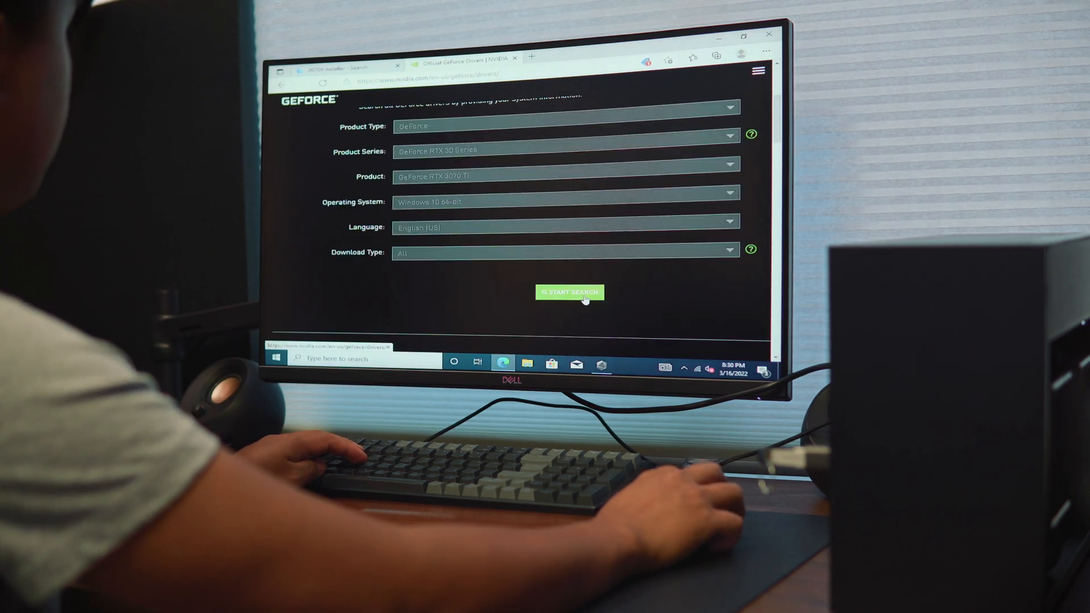
Step: Run the NVIDIA driver search for GeForce RTX 3070 Ti on Windows 10 64-bit
click(570, 292)
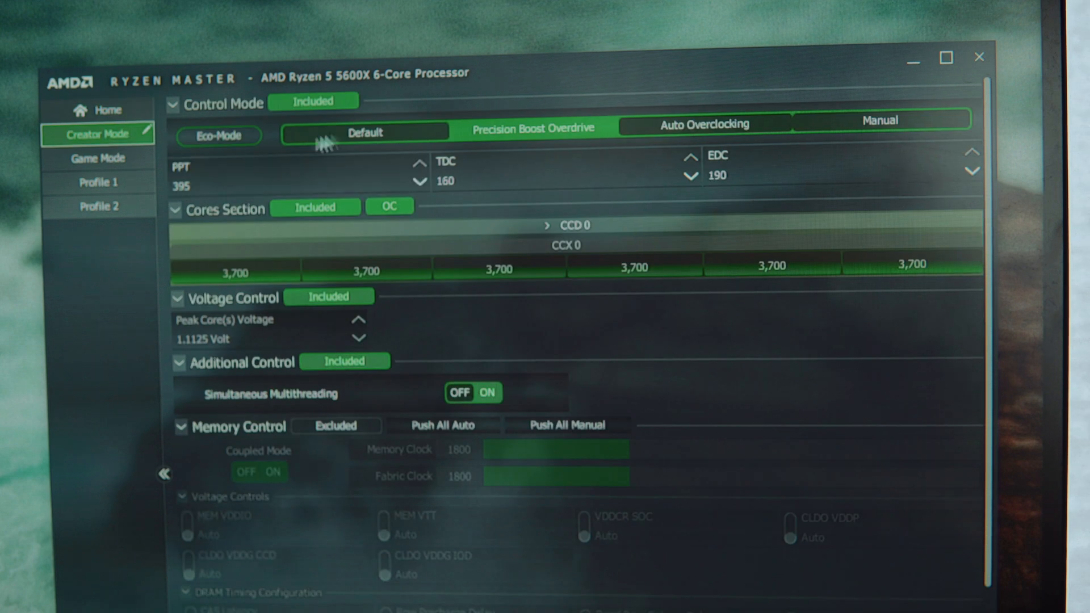
mouse_move(539, 142)
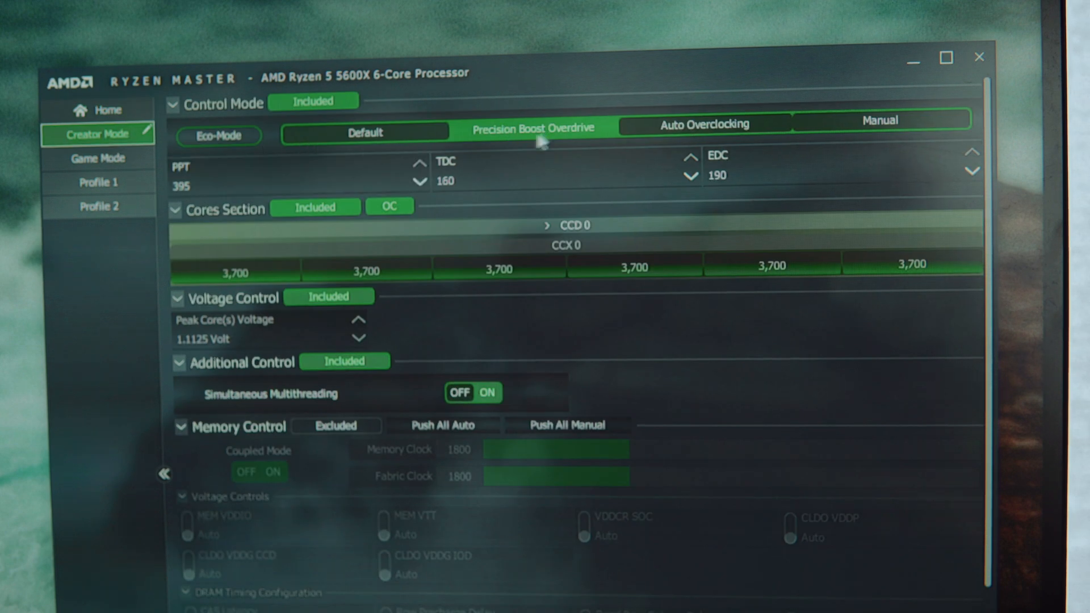
mouse_move(539, 143)
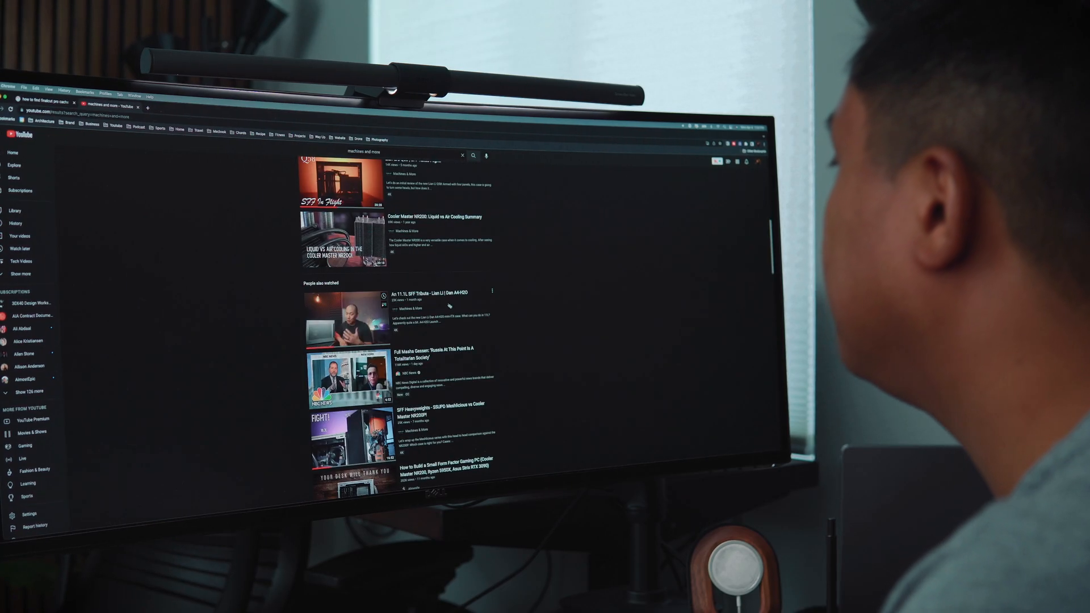
click(348, 319)
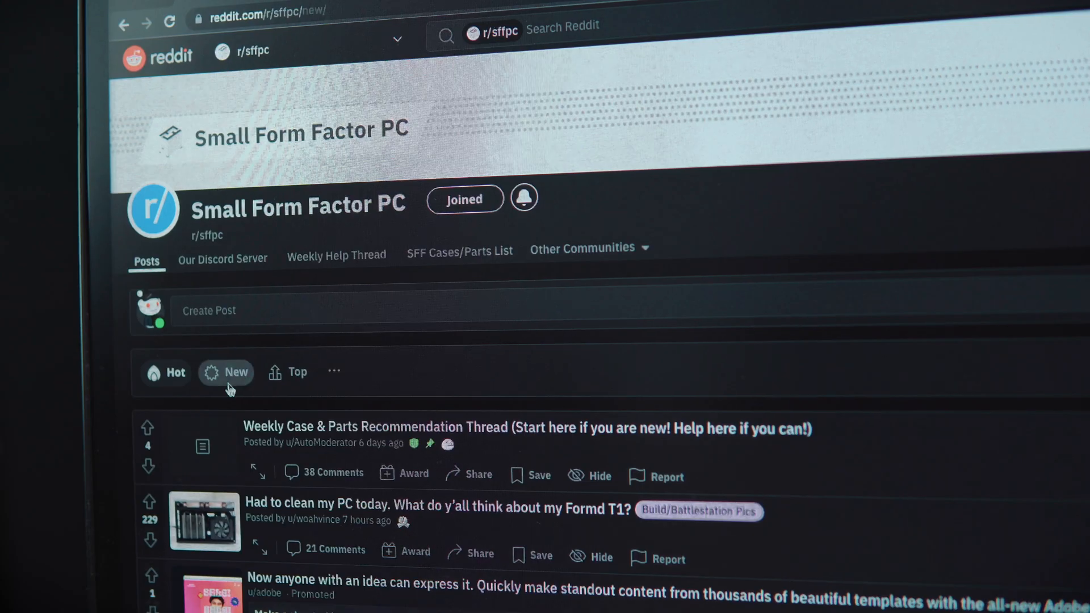
Step: Sort r/sffpc posts by New and scroll through the recent builds
click(235, 371)
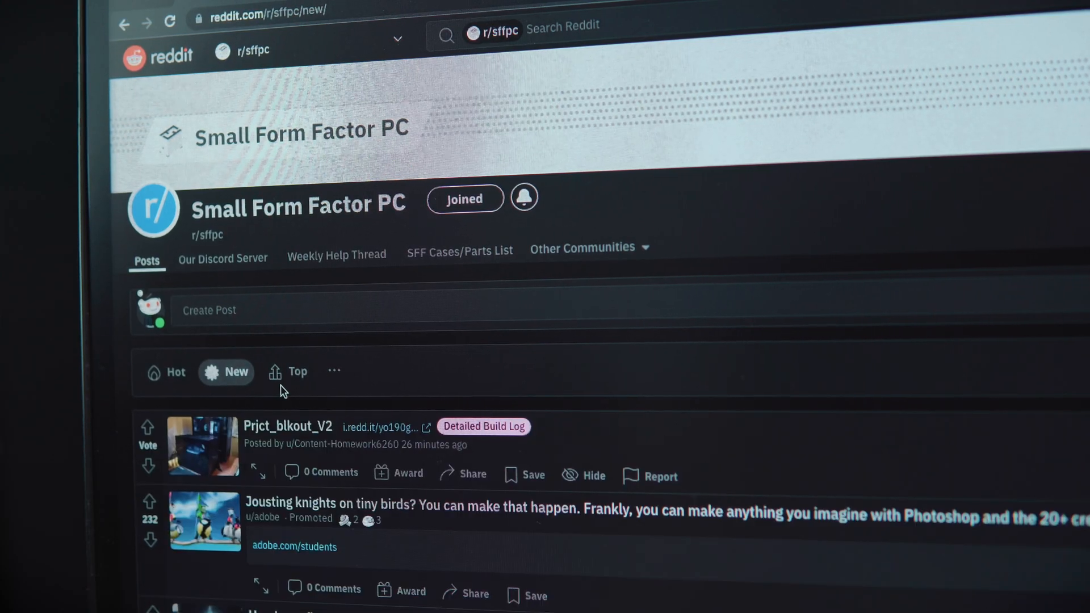
scroll(down, 3)
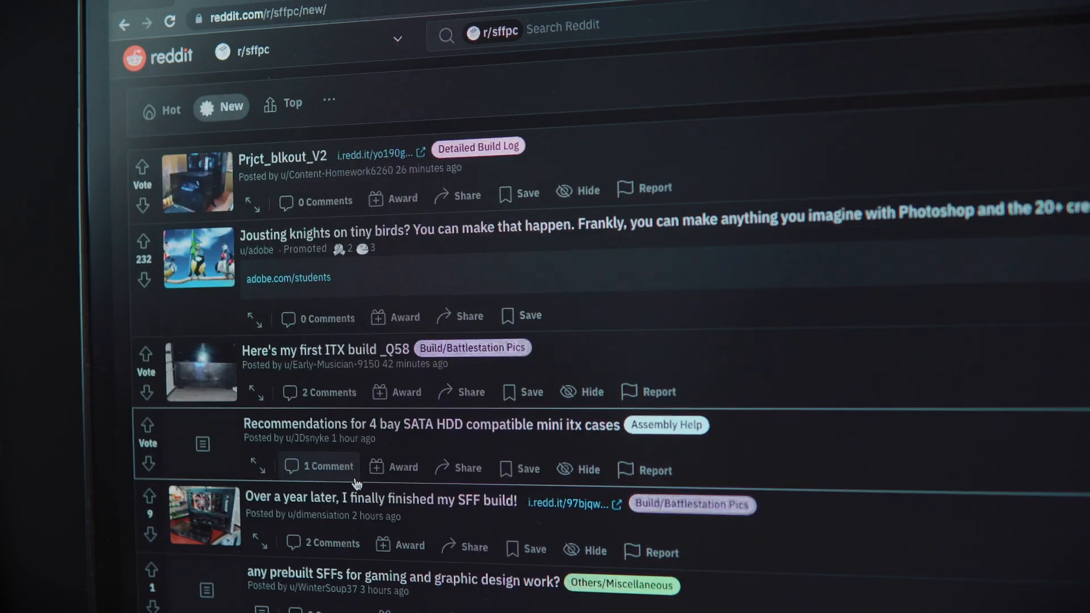